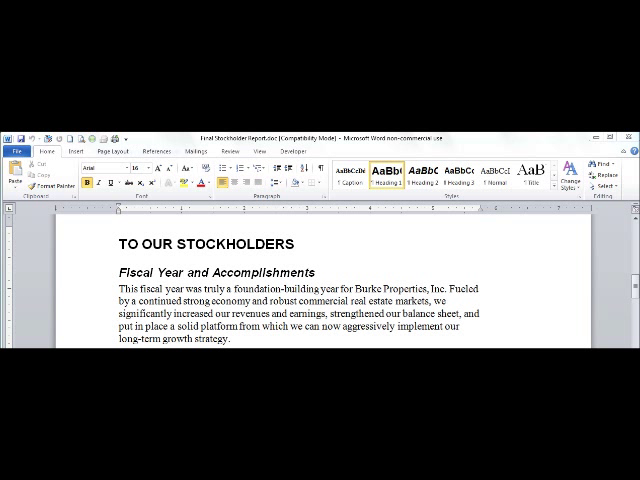
mouse_move(473, 282)
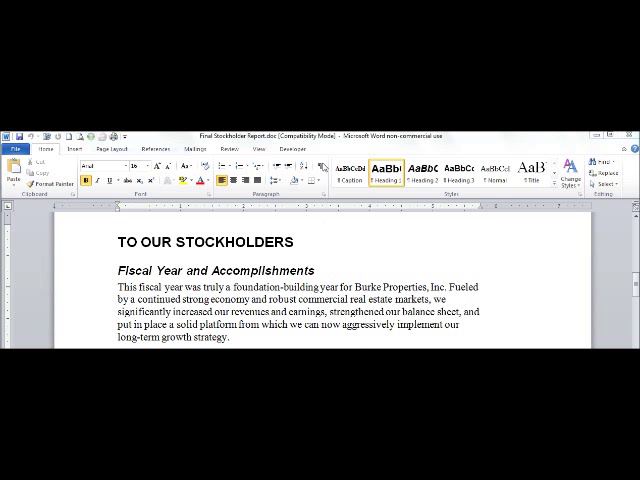
mouse_move(324, 167)
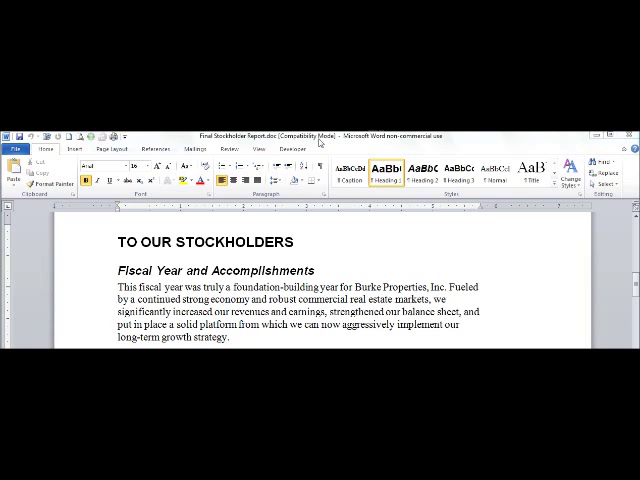
Note that the new file defaults to 2010 format without Compatibility Mode, and create a blank document.
scroll("down", 3)
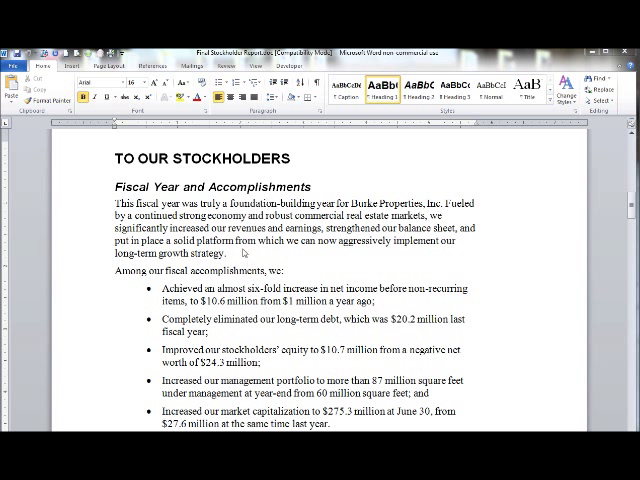
mouse_move(245, 253)
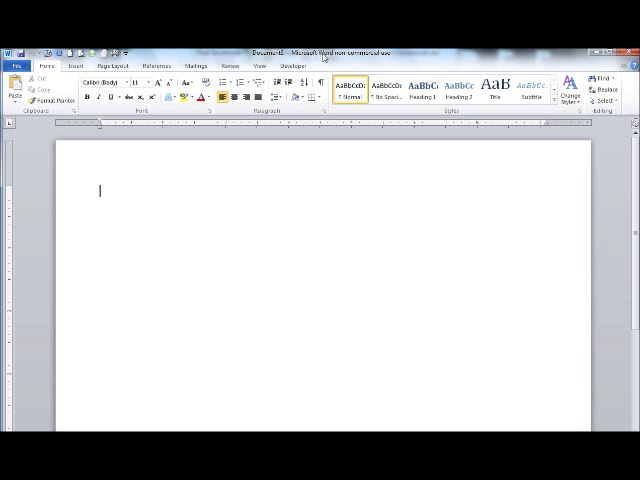
type("This new file defaulted to a 2010 format and does NOT show the words \"Compatibility Mode\"")
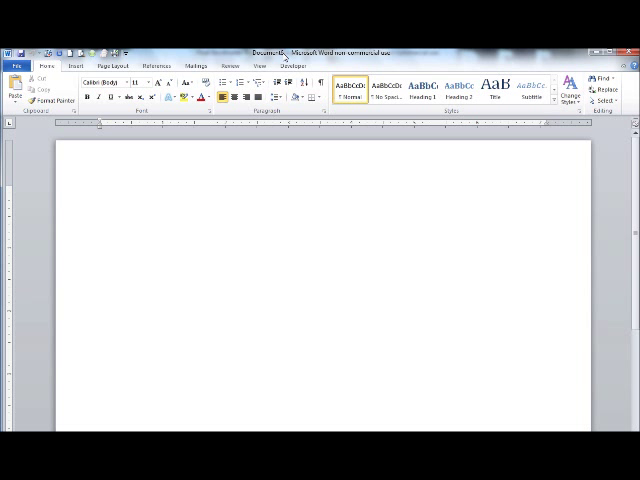
left_click(99, 190)
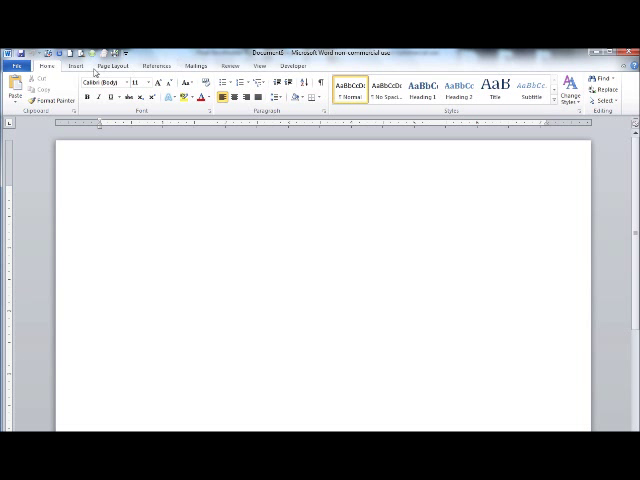
Open the SmartArt graphic chooser from the Insert commands.
left_click(69, 66)
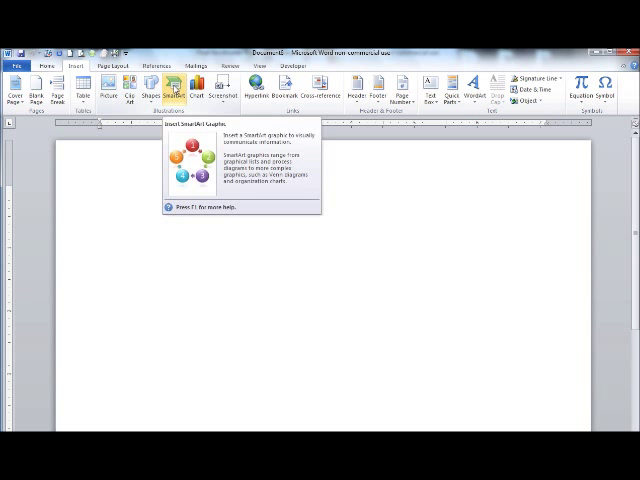
left_click(169, 82)
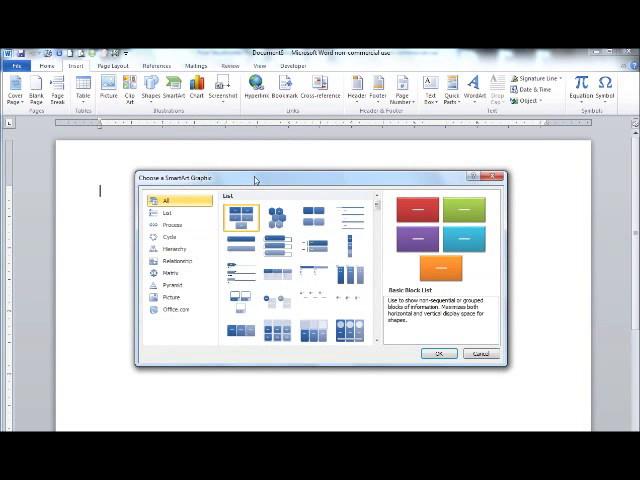
Insert the Radial Cycle layout from the Cycle category.
left_click(163, 237)
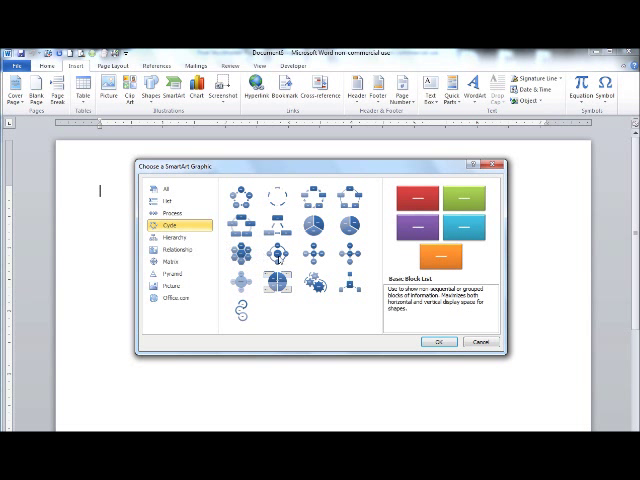
left_click(273, 258)
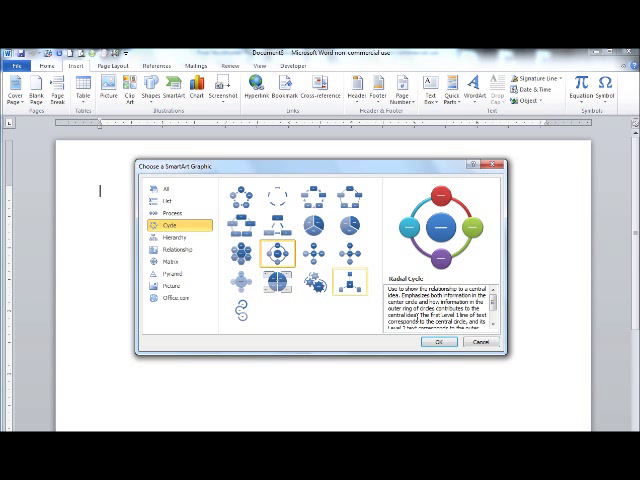
left_click(440, 342)
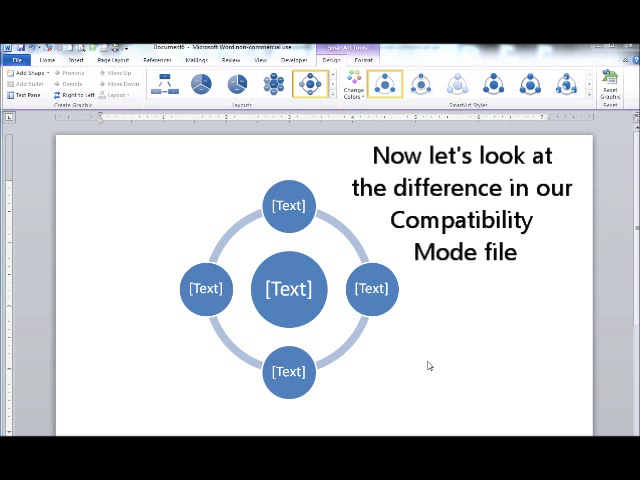
mouse_move(330, 175)
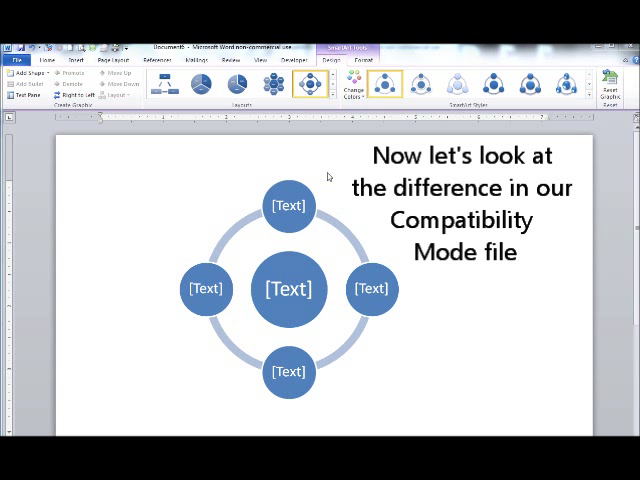
Select the Radial Cycle diagram's central circle.
left_click(288, 289)
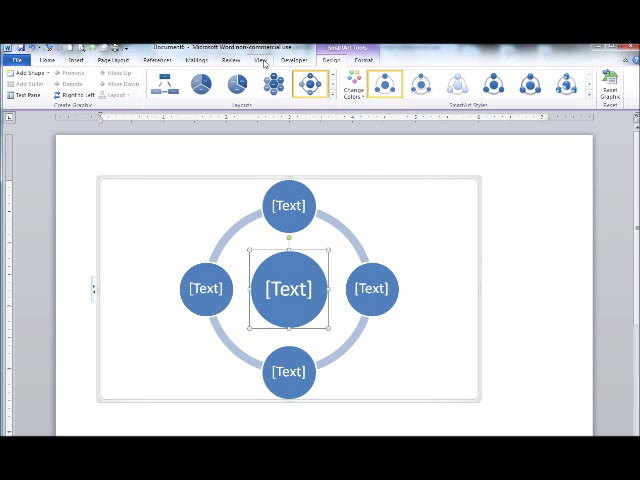
Switch to Final Stockholder Report.doc via View > Switch Windows.
left_click(265, 64)
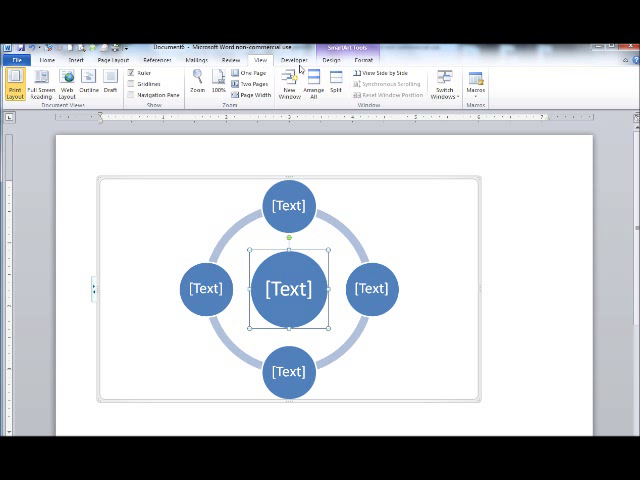
left_click(444, 82)
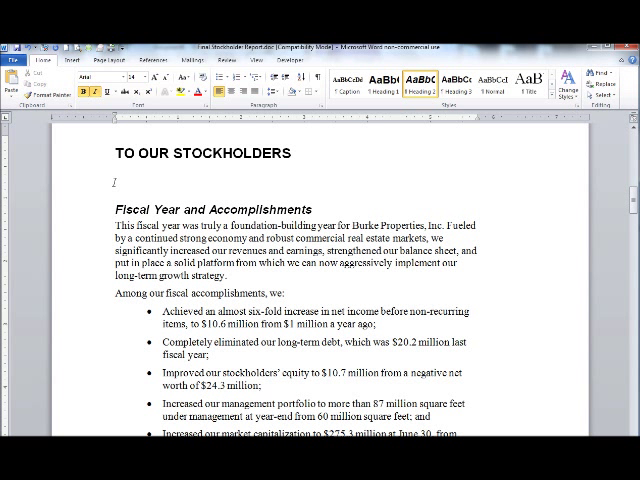
Bring up the Insert commands over the stockholder report.
left_click(64, 46)
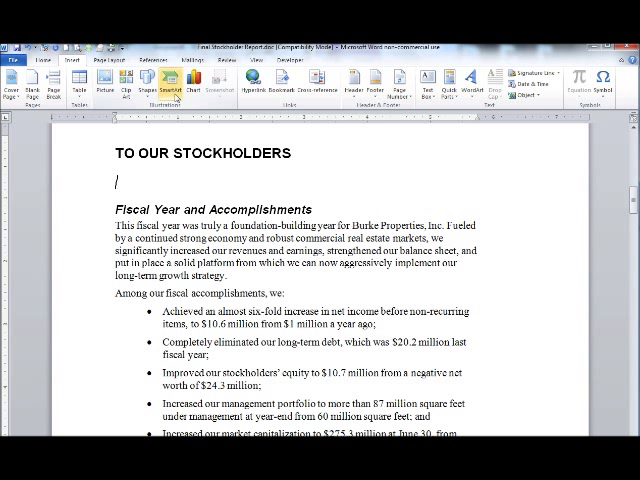
mouse_move(174, 80)
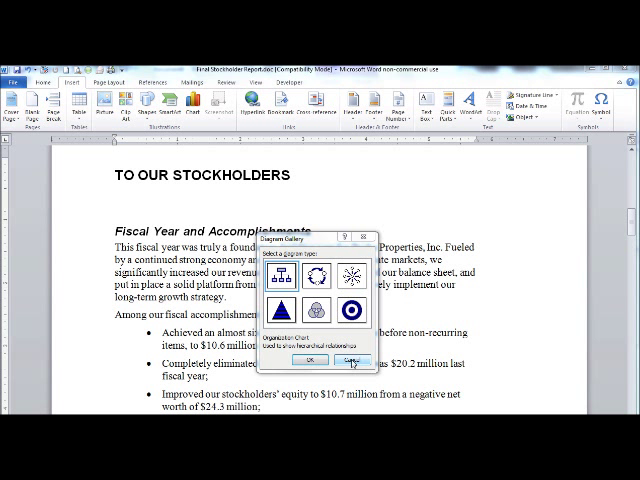
Cancel the Diagram Gallery and bring up the File commands to save a copy.
left_click(351, 356)
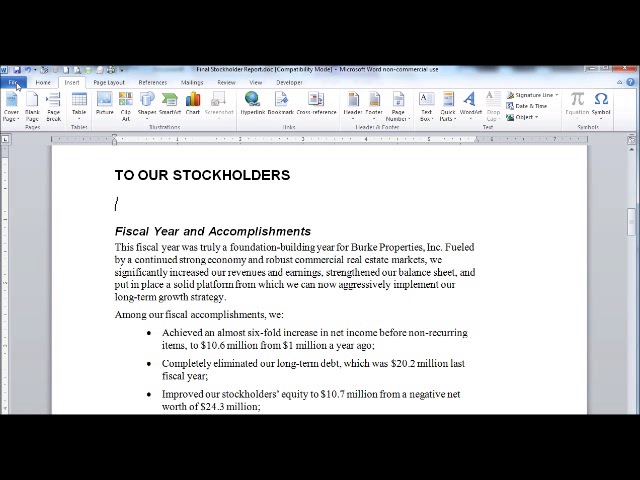
left_click(15, 78)
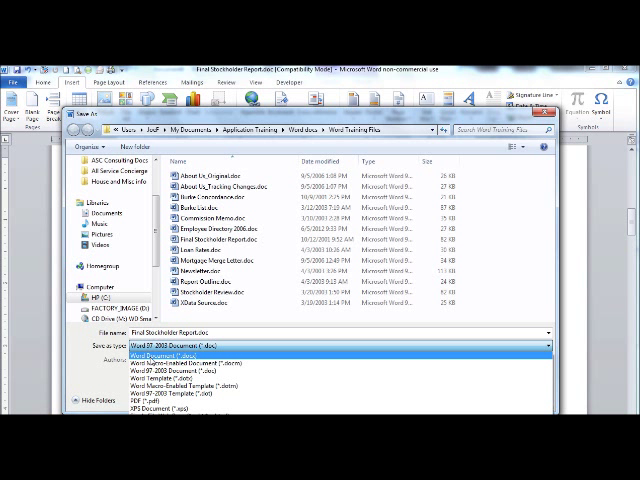
Set the copy to Word Document (.docx), named 'Final Stockholder Report_2010 Format'.
left_click(175, 352)
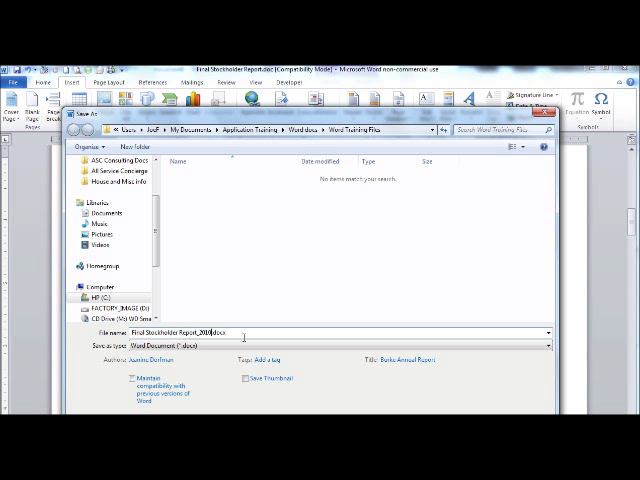
type("Format")
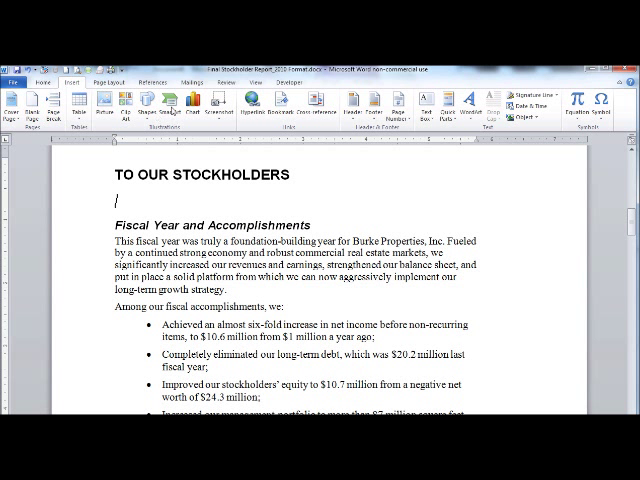
Save the .docx copy so the report leaves Compatibility Mode.
left_click(176, 100)
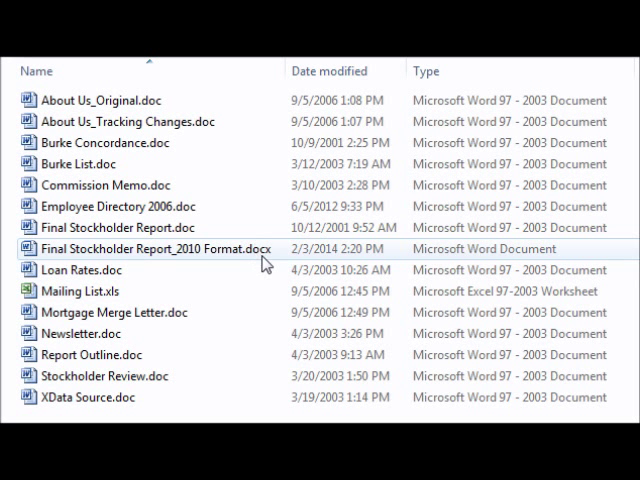
In Explorer, compare the new .docx with the original .doc, then reopen the report.
left_click(150, 248)
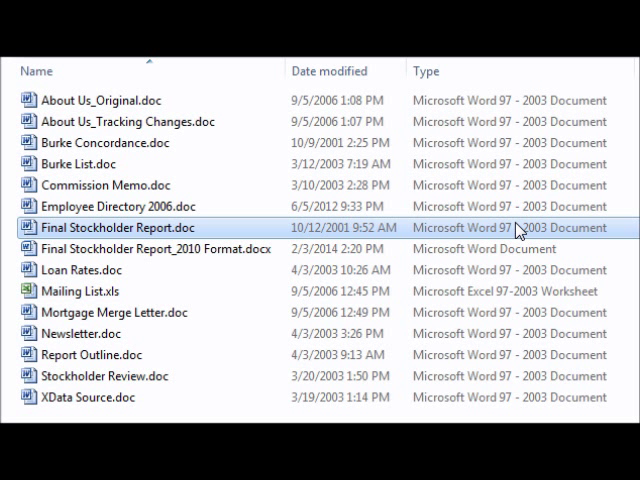
left_click(110, 227)
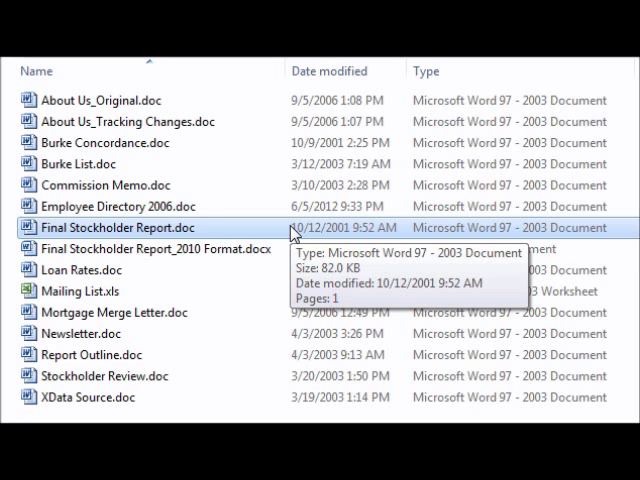
double_click(130, 228)
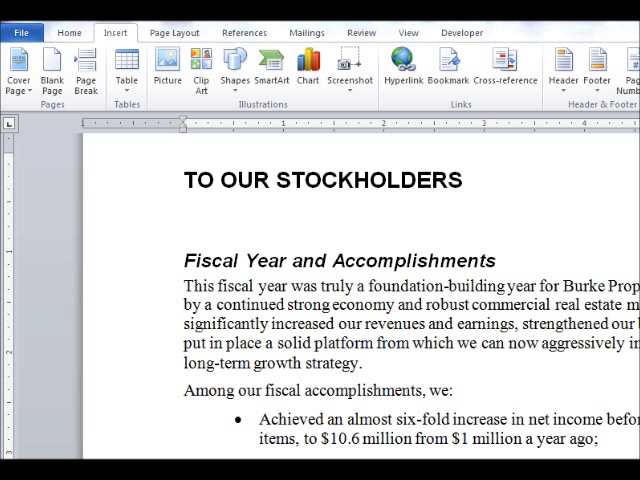
mouse_move(375, 231)
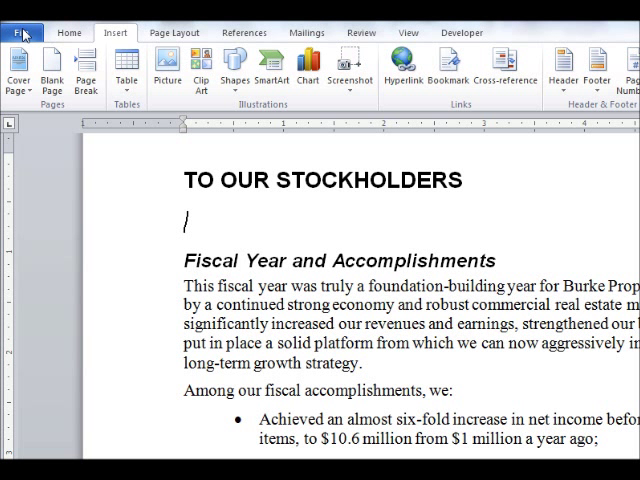
Open the File Info page for the Final Stockholder Report_2010 Format copy.
left_click(24, 32)
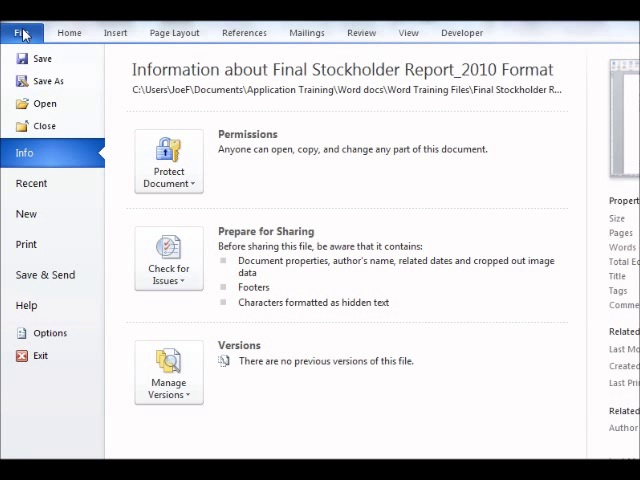
mouse_move(58, 344)
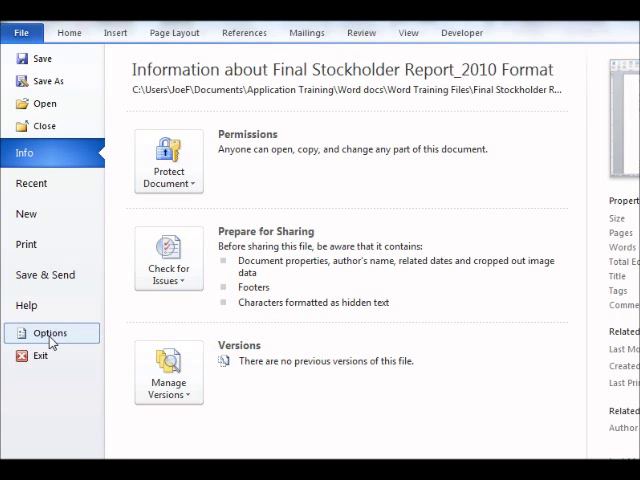
In Word Options, expand the default save format list, currently Word Document (.docx).
left_click(49, 333)
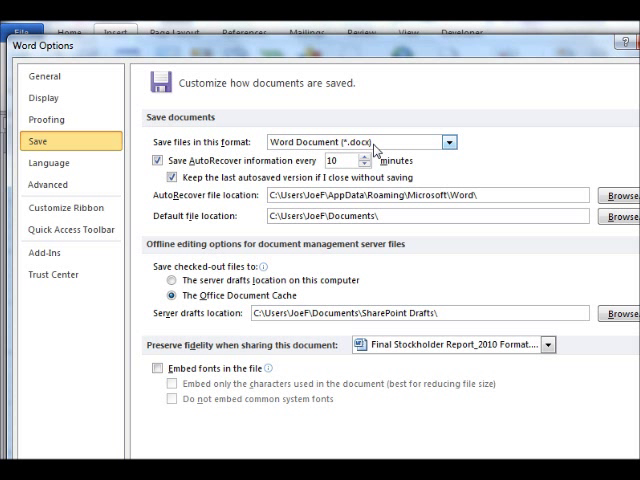
left_click(448, 142)
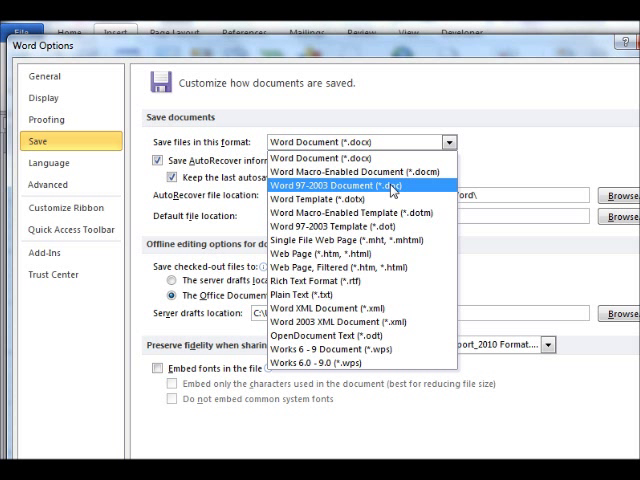
mouse_move(372, 195)
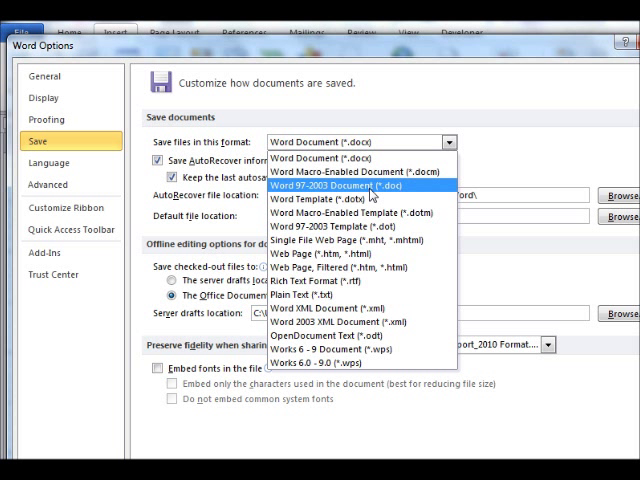